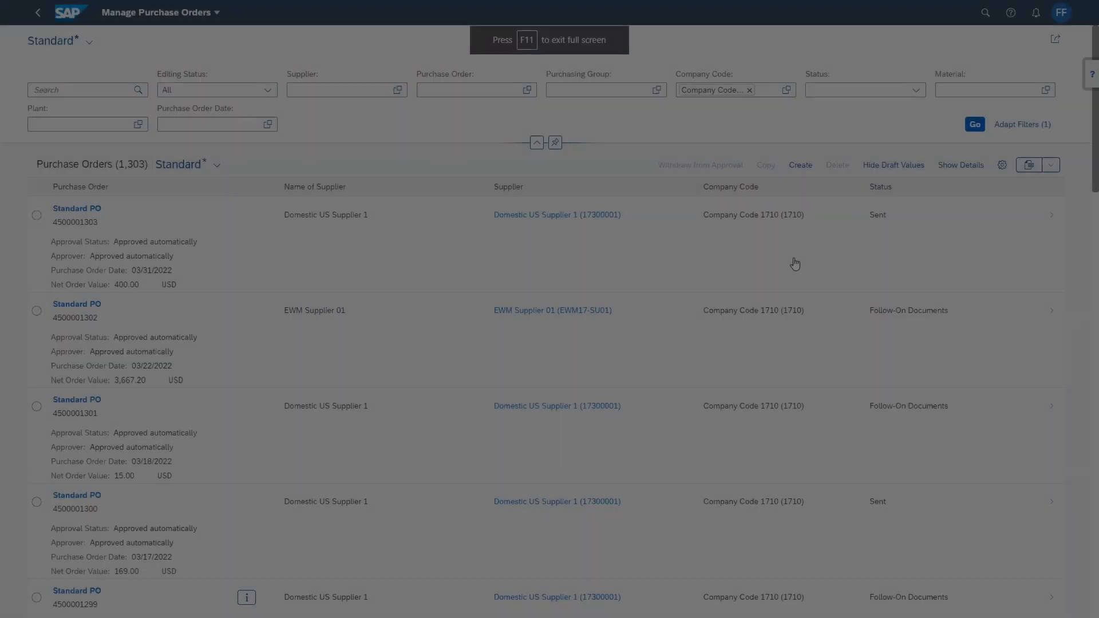
- Exit full-screen view with F11, keeping the Manage Purchase Orders list visible
{"action": "key", "text": "F11"}
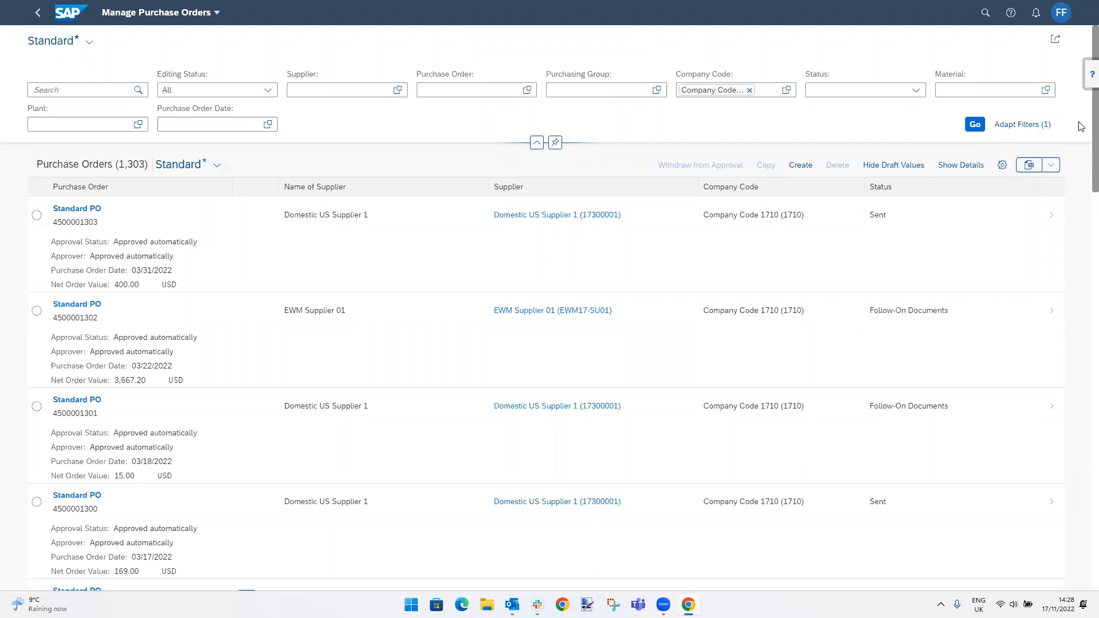
{"action": "mouse_move", "coordinate": [1040, 139]}
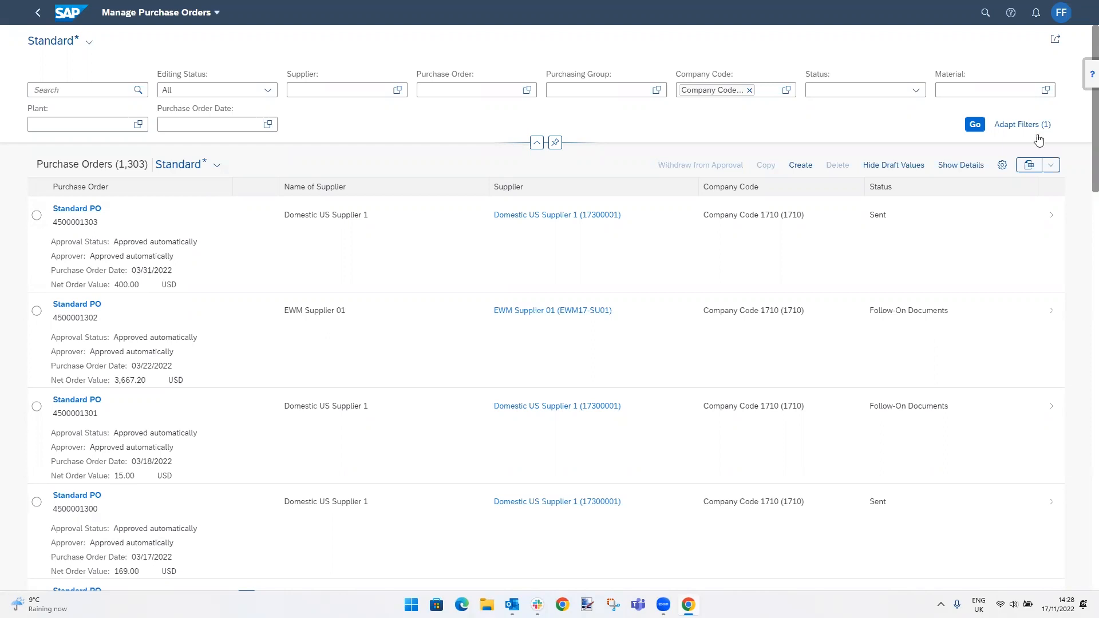
{"action": "mouse_move", "coordinate": [801, 164]}
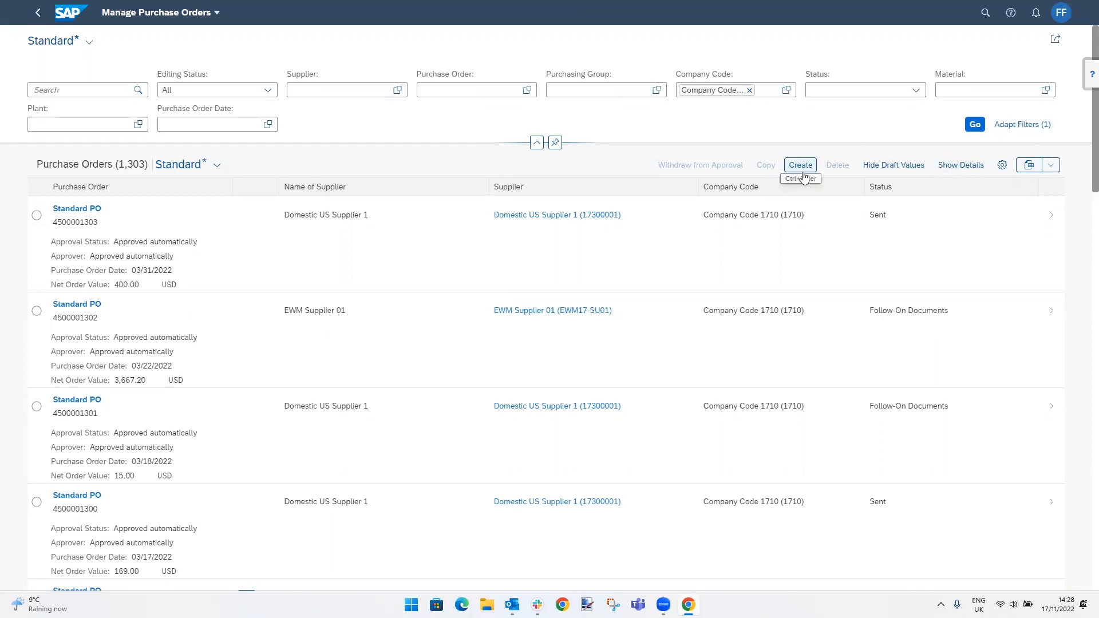
{"action": "mouse_move", "coordinate": [1084, 93]}
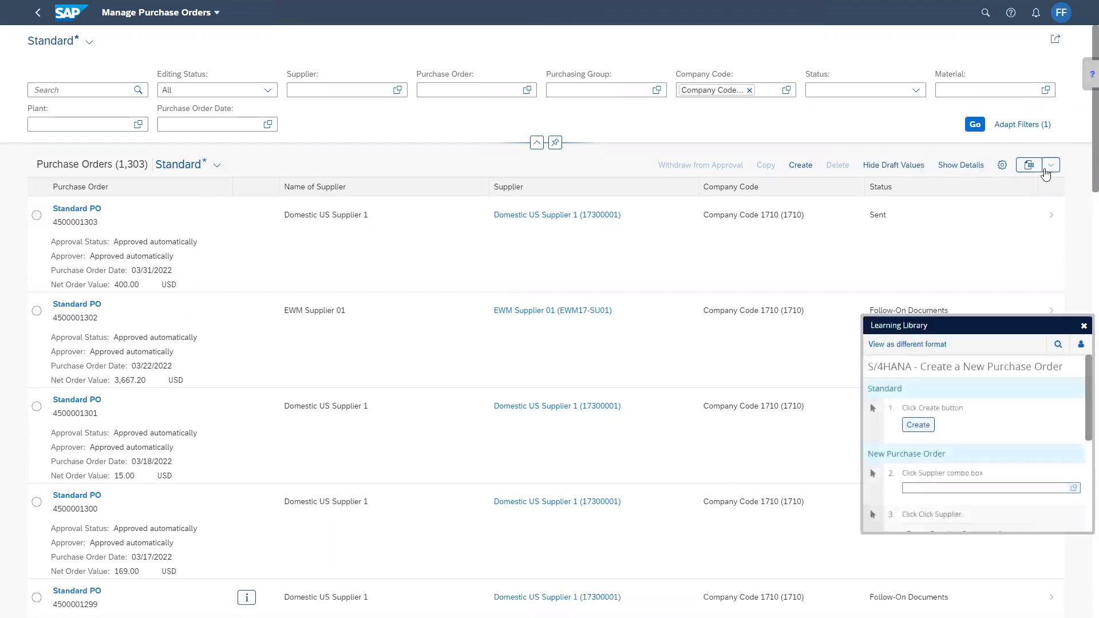
{"action": "mouse_move", "coordinate": [1082, 385]}
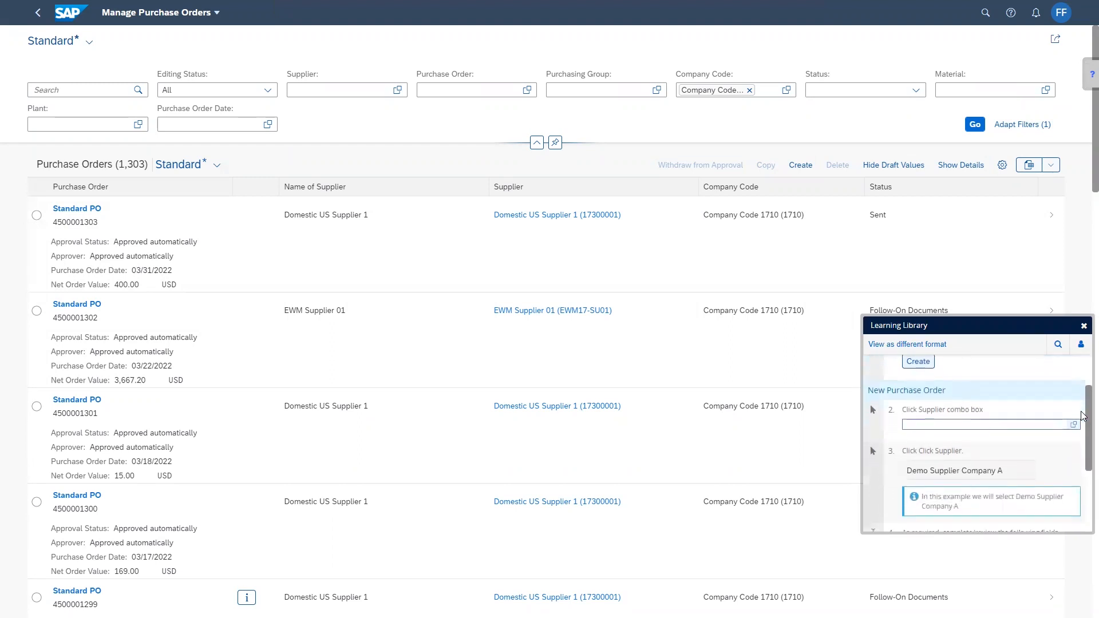
- Scroll the 'Create a New Purchase Order' guide and expand its Currency field details
{"action": "scroll", "scroll_direction": "down", "scroll_amount": 3}
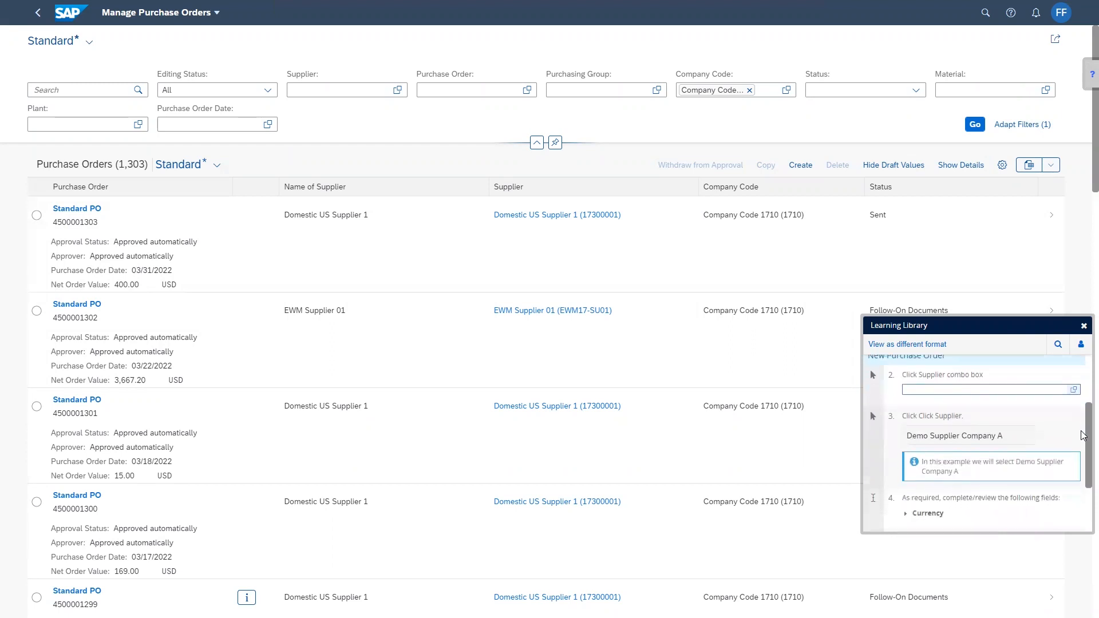
{"action": "scroll", "scroll_direction": "down", "scroll_amount": 3}
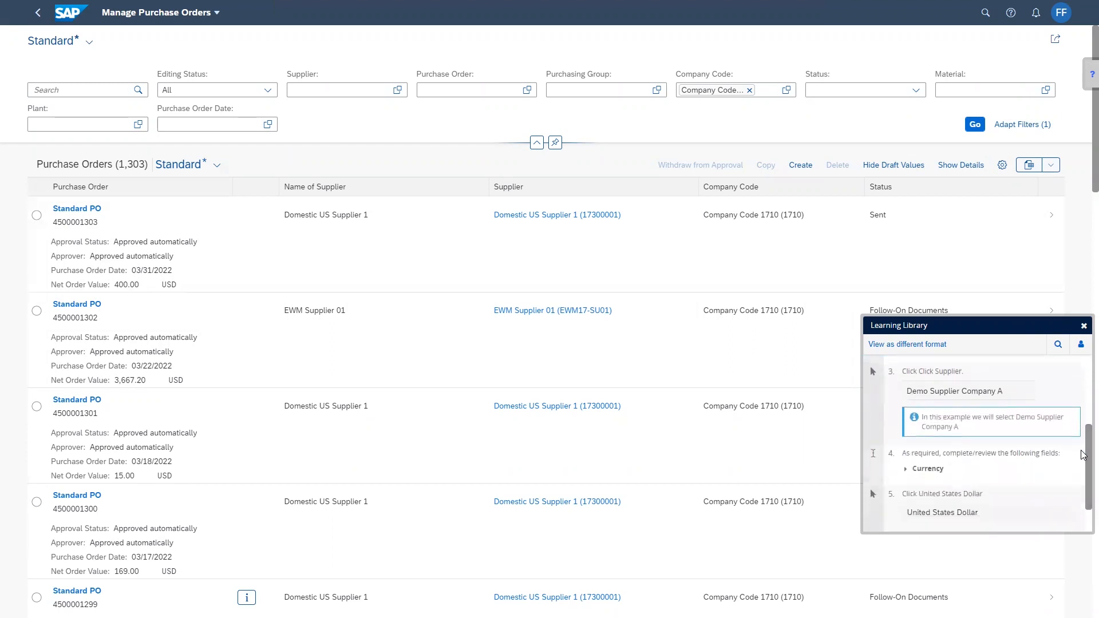
{"action": "left_click", "coordinate": [904, 468]}
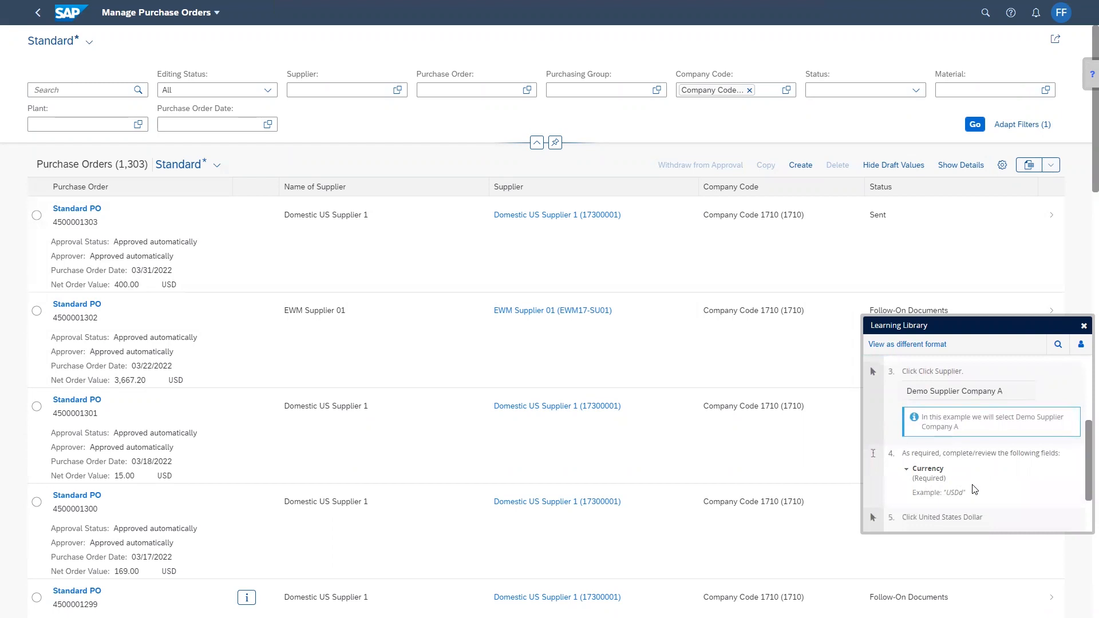
{"action": "mouse_move", "coordinate": [968, 448]}
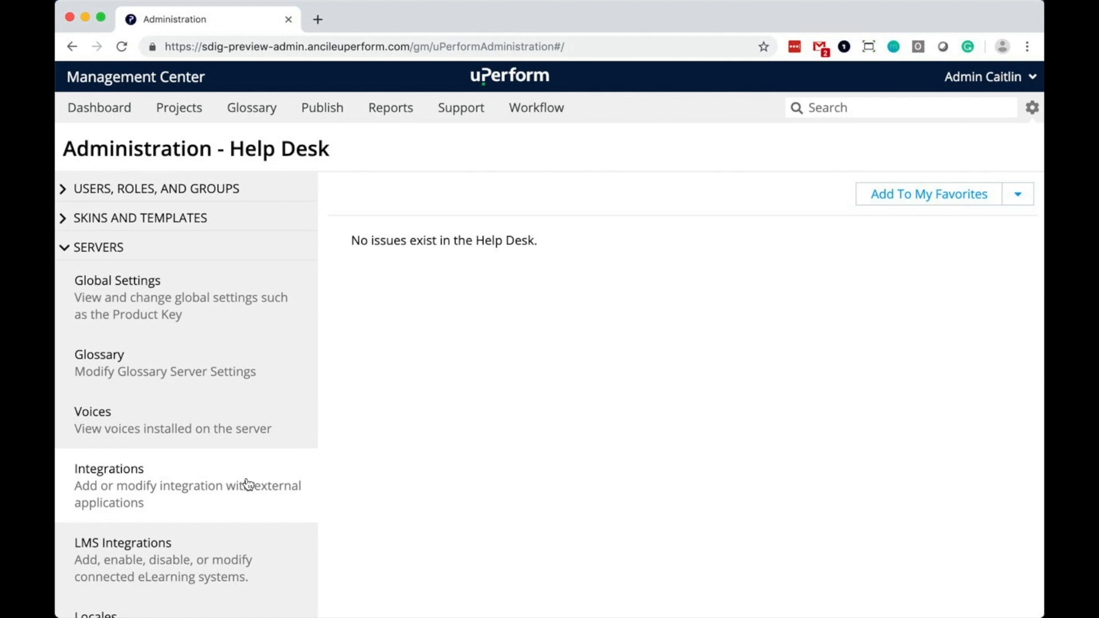
- From Servers > Integrations, show the Context Sensitive Help Connection Profiles list
{"action": "left_click", "coordinate": [110, 468]}
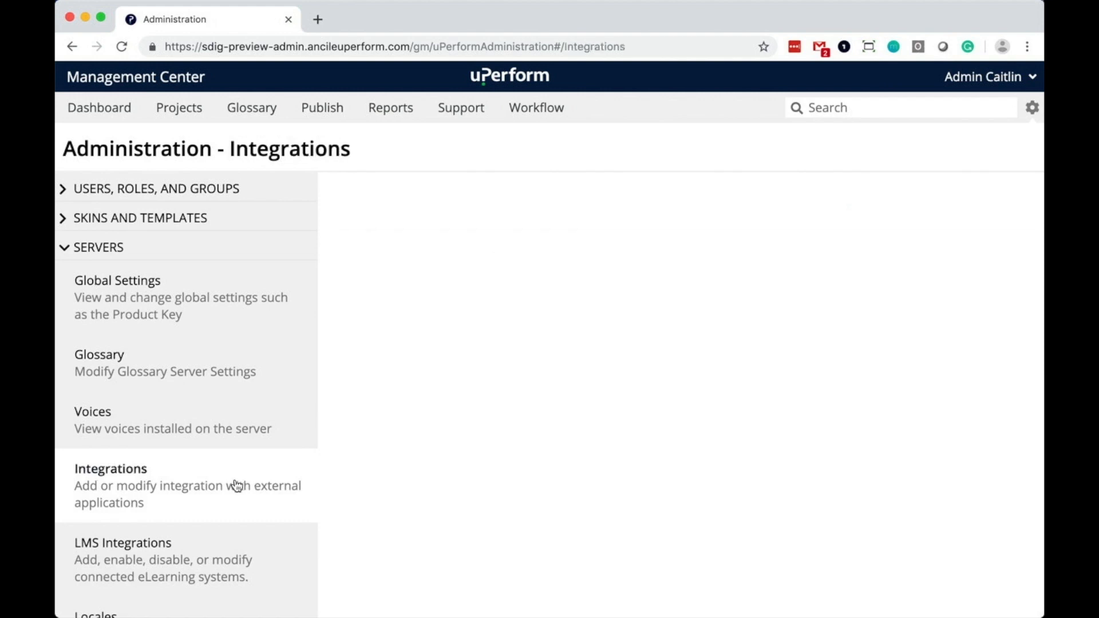
{"action": "left_click", "coordinate": [110, 468]}
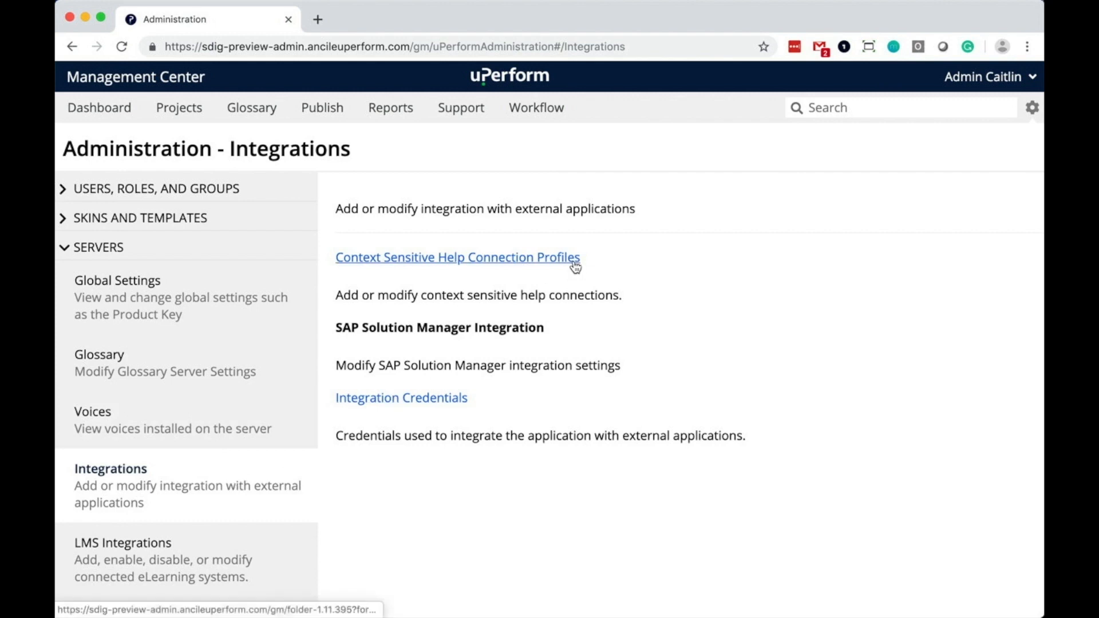
{"action": "left_click", "coordinate": [457, 257]}
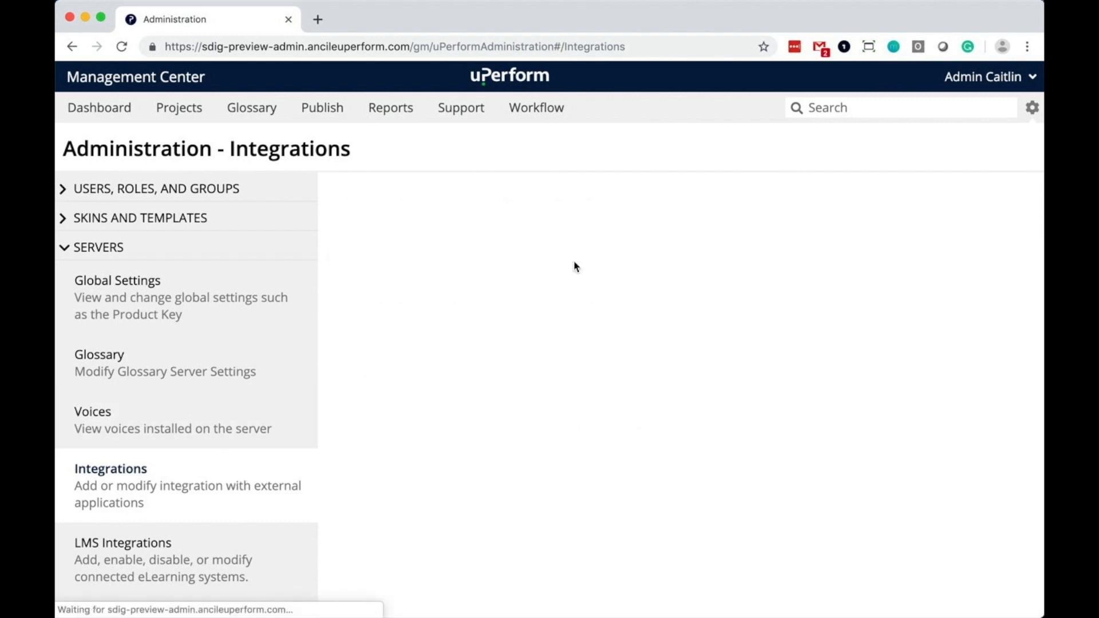
{"action": "left_click", "coordinate": [110, 468]}
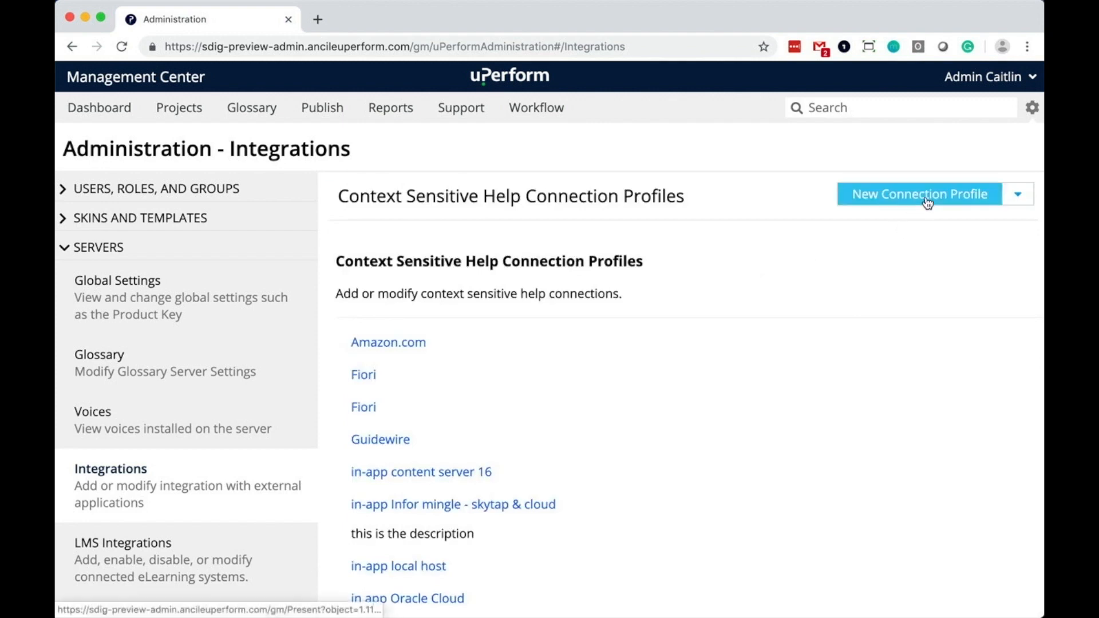
- Create and save a new connection profile using the SAP connector and SAP Fiori application
{"action": "left_click", "coordinate": [919, 195]}
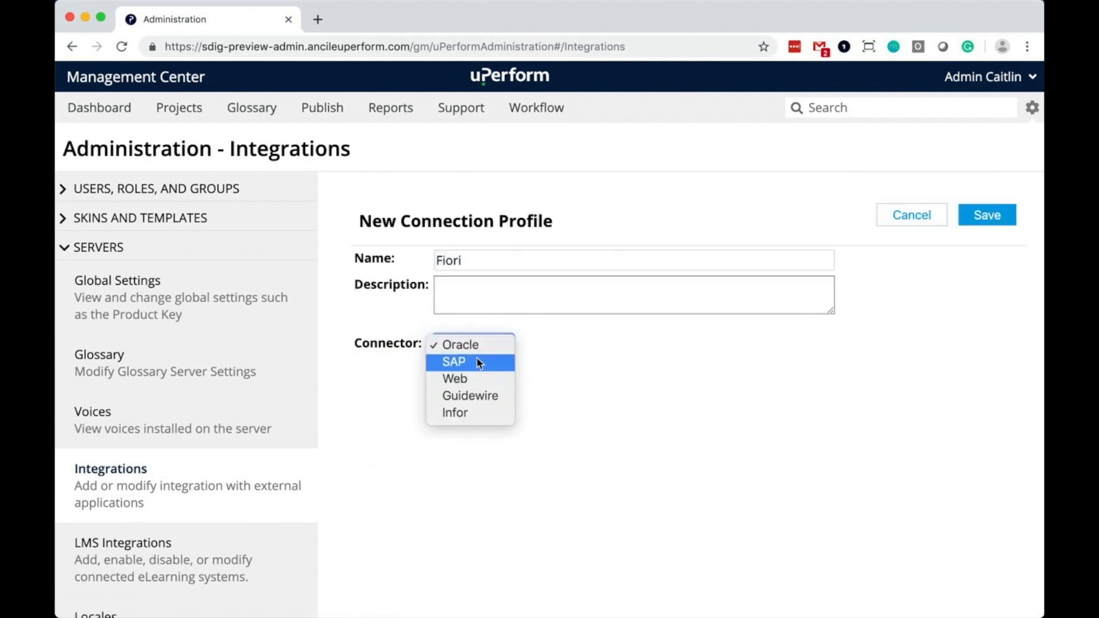
{"action": "left_click", "coordinate": [454, 362]}
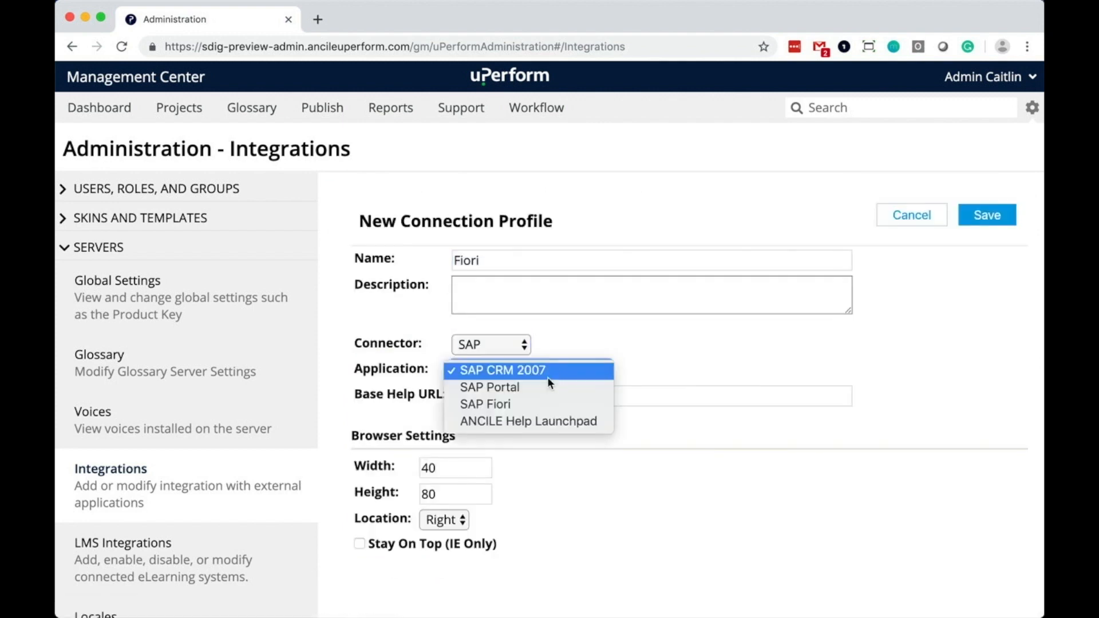
{"action": "left_click", "coordinate": [486, 404]}
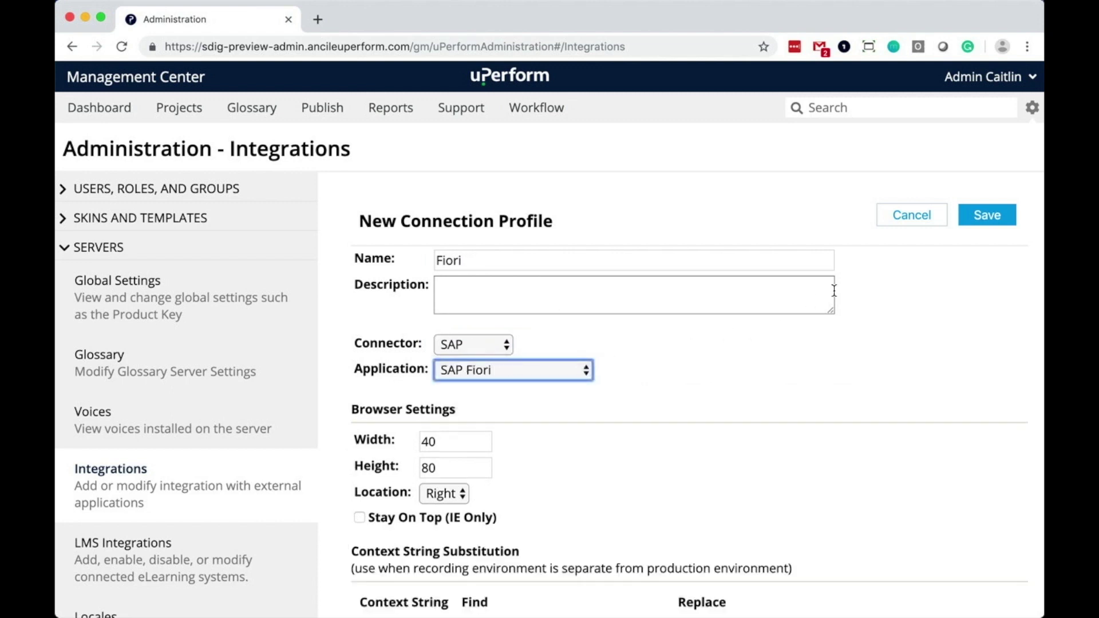
{"action": "left_click", "coordinate": [986, 214]}
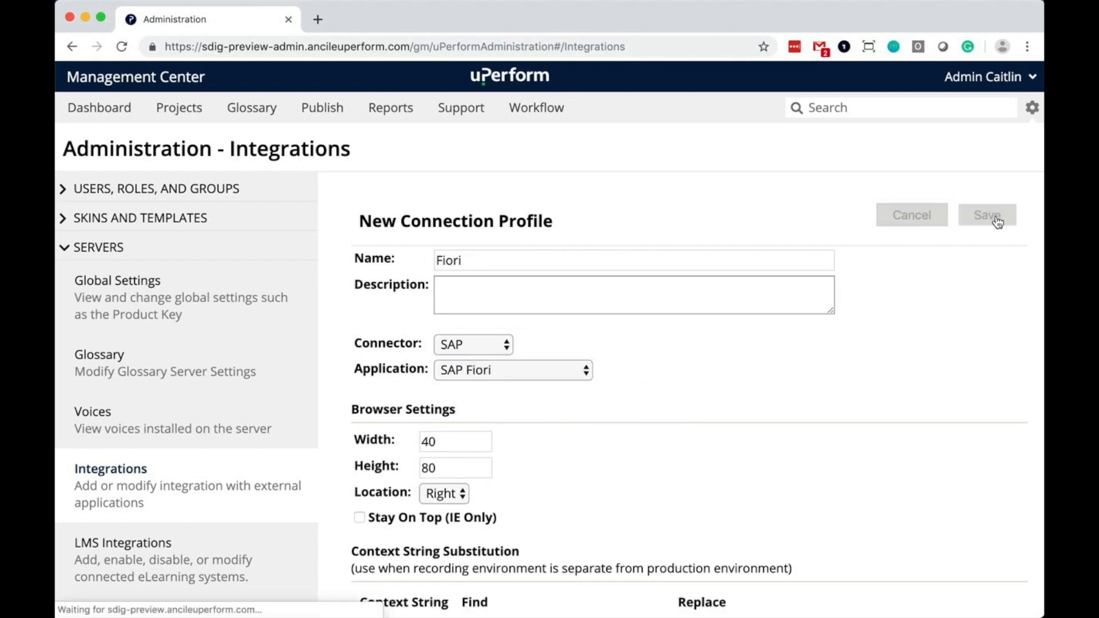
{"action": "left_click", "coordinate": [985, 215]}
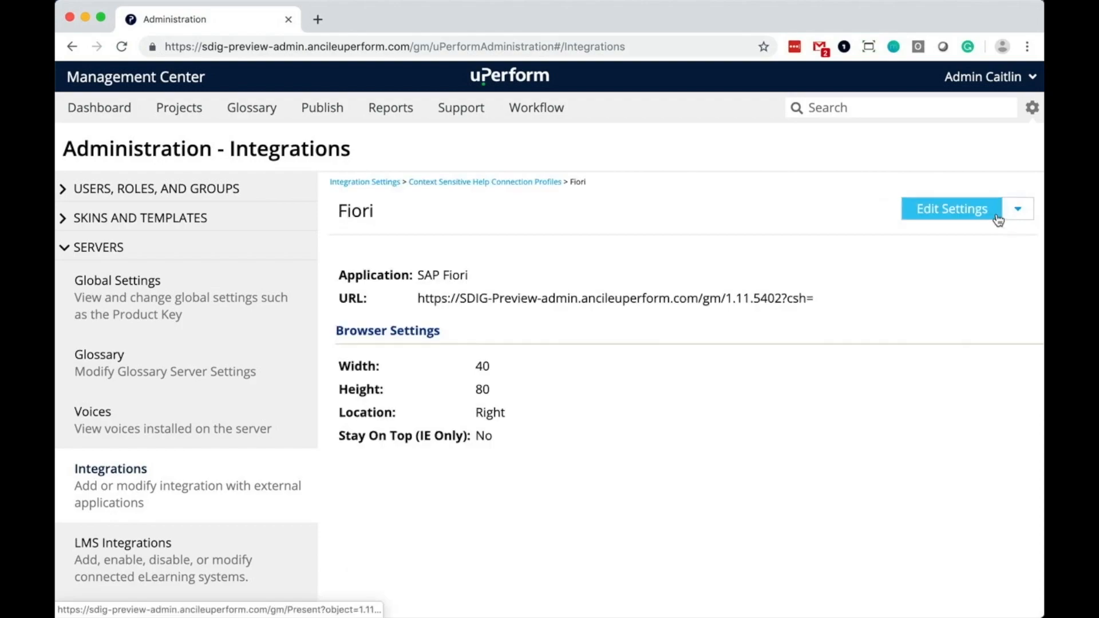